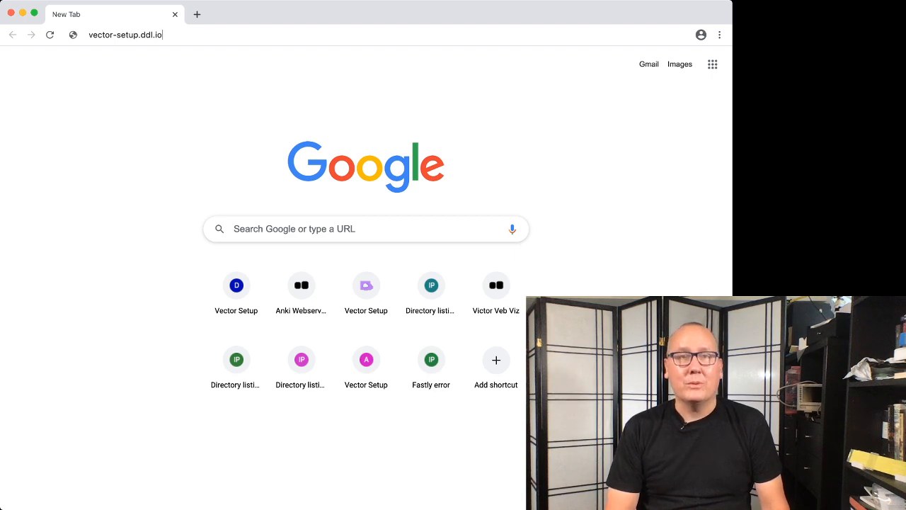
- Load vector-setup.ddl.io and pair with the Vector robot over Bluetooth
{"action": "key", "text": "Enter"}
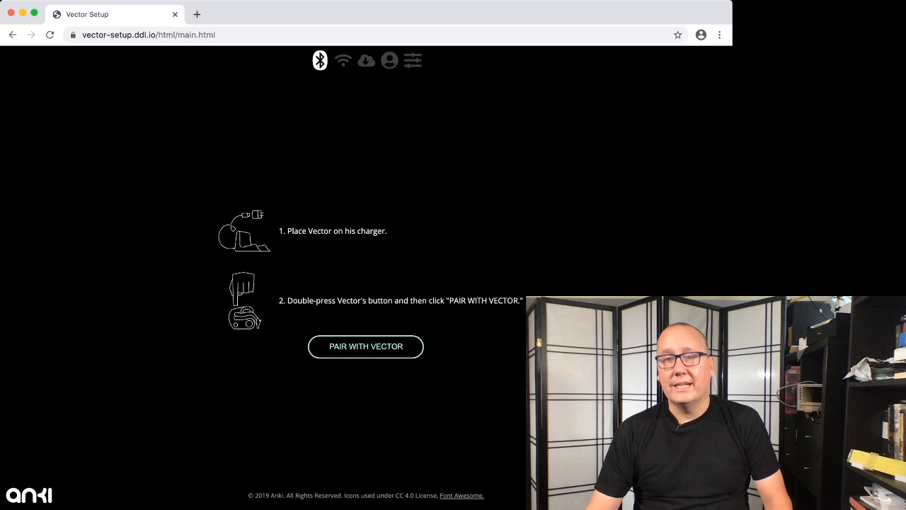
{"action": "left_click", "coordinate": [365, 346]}
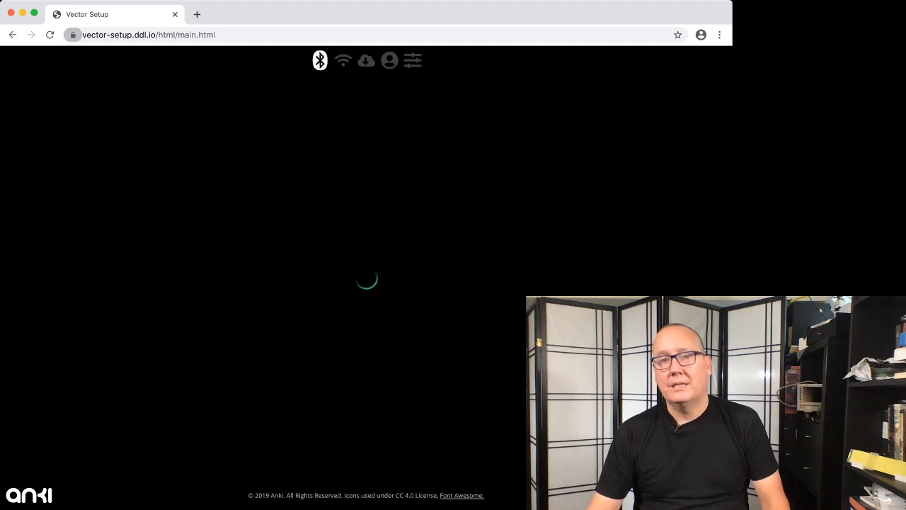
{"action": "left_click", "coordinate": [320, 60]}
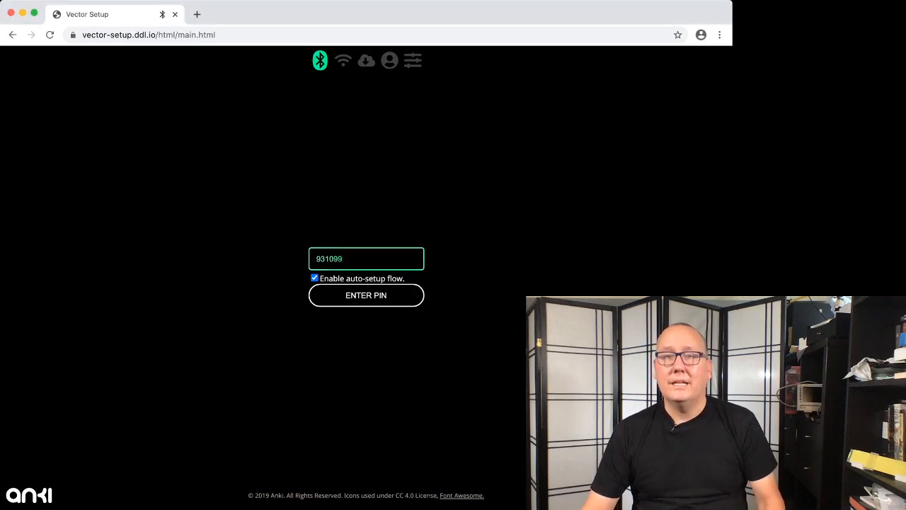
{"action": "left_click", "coordinate": [366, 294]}
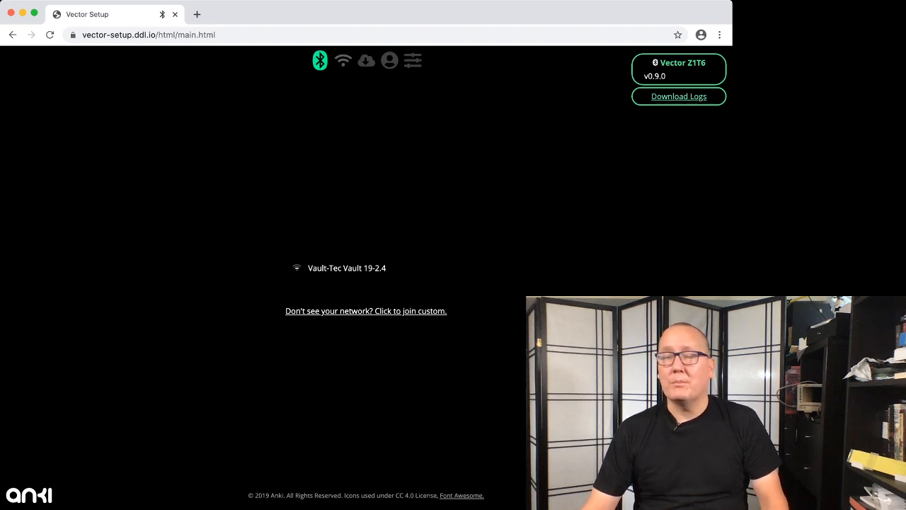
- Download the robot's logs and extract the .tar.bz2 archive into Finder
{"action": "left_click", "coordinate": [678, 96]}
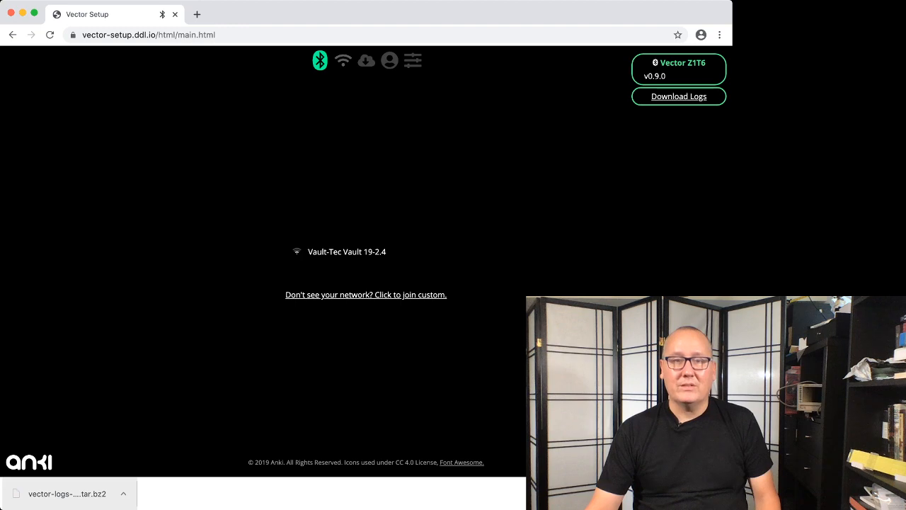
{"action": "left_click", "coordinate": [67, 494]}
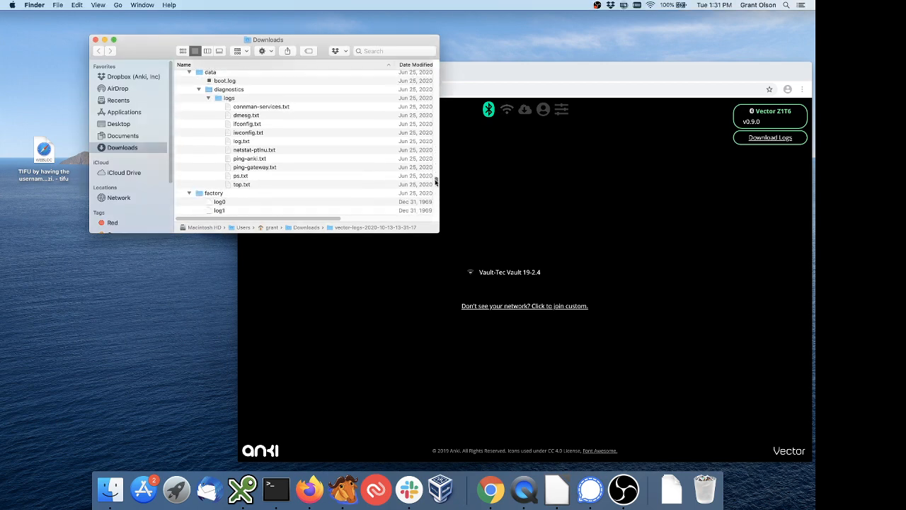
- Scroll to the factory folder in Finder and select its log1 file
{"action": "scroll", "scroll_direction": "down", "scroll_amount": 3}
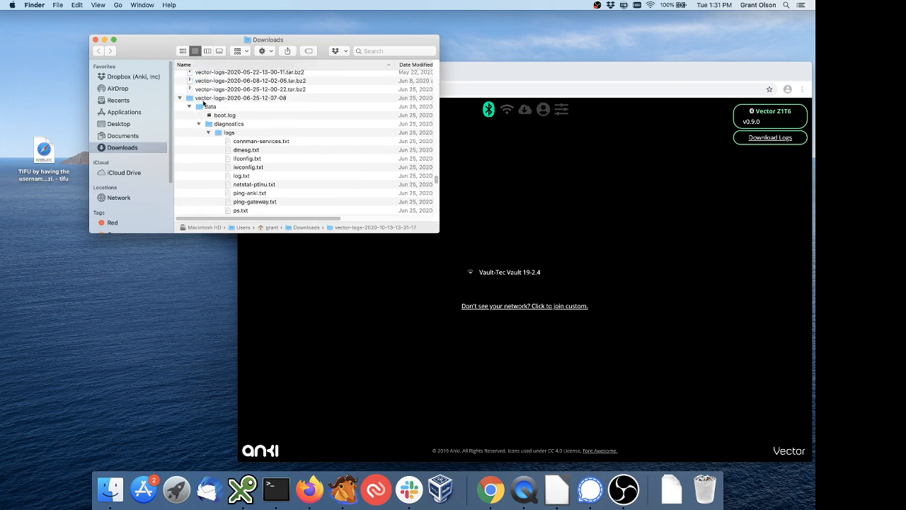
{"action": "scroll", "scroll_direction": "down", "scroll_amount": 3}
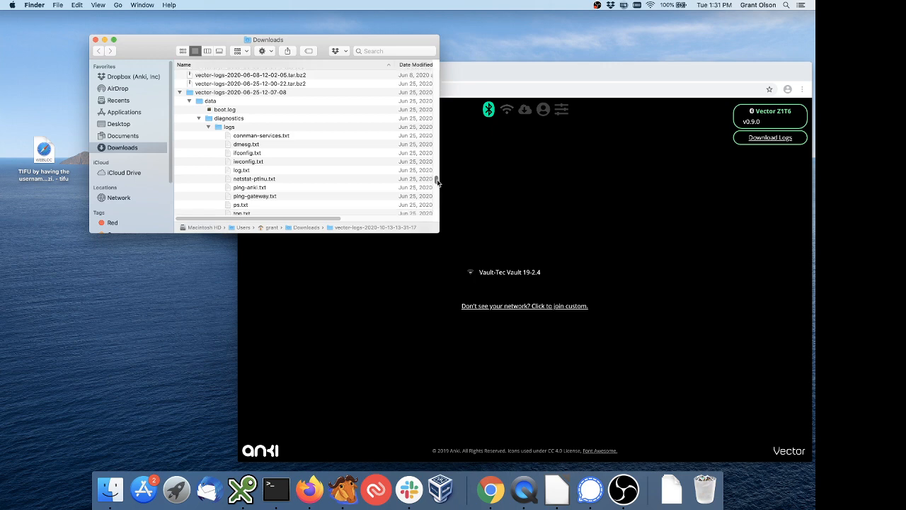
{"action": "scroll", "scroll_direction": "down", "scroll_amount": 3}
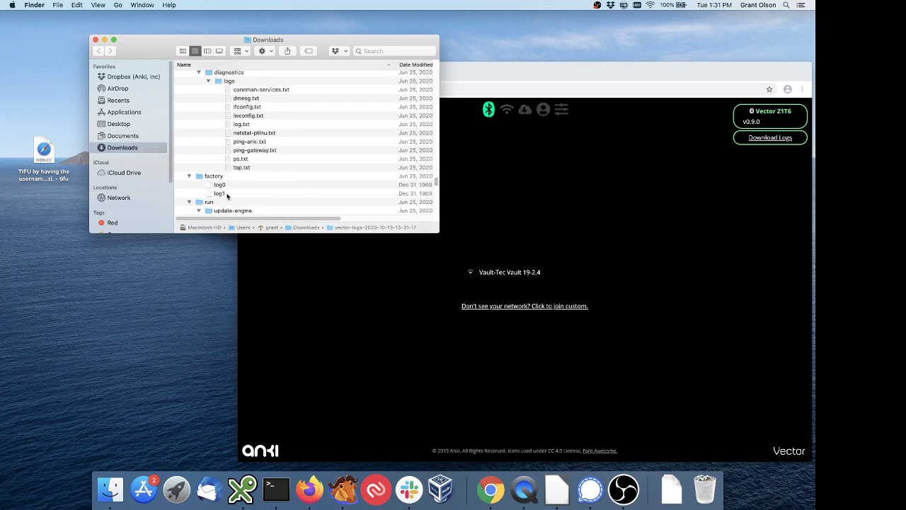
{"action": "left_click", "coordinate": [218, 194]}
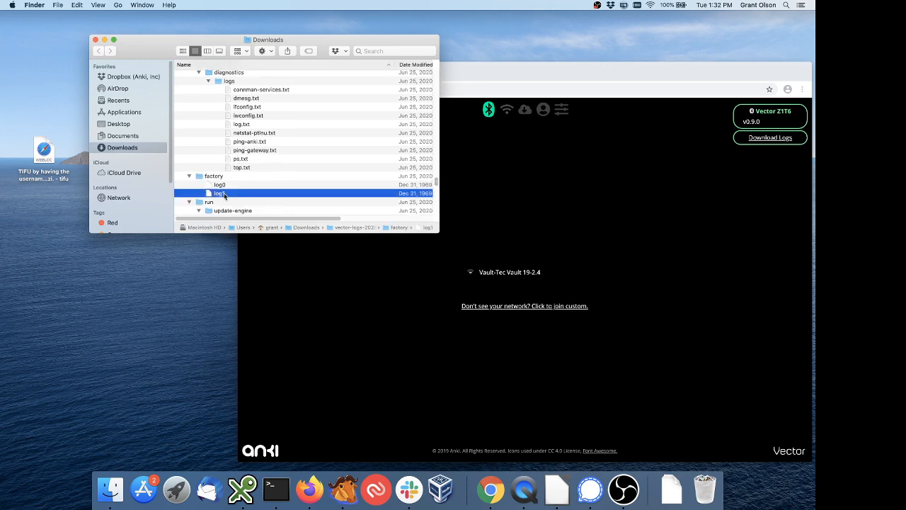
- Open factory log1 in TextEdit to show the QSN and ESN serial line
{"action": "double_click", "coordinate": [218, 193]}
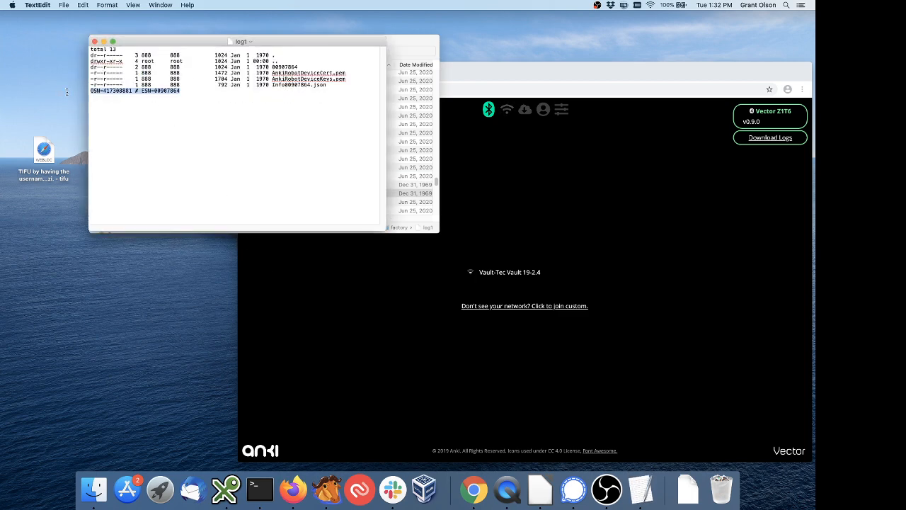
{"action": "mouse_move", "coordinate": [139, 148]}
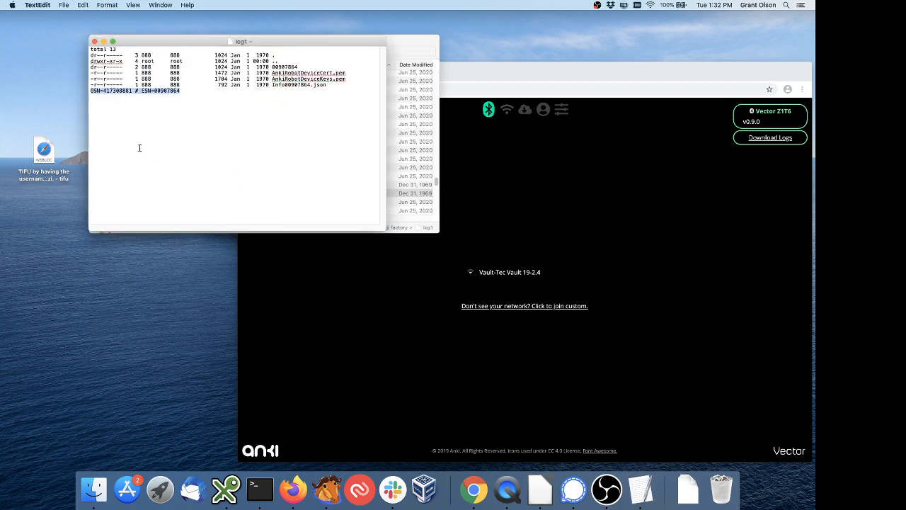
{"action": "mouse_move", "coordinate": [218, 146]}
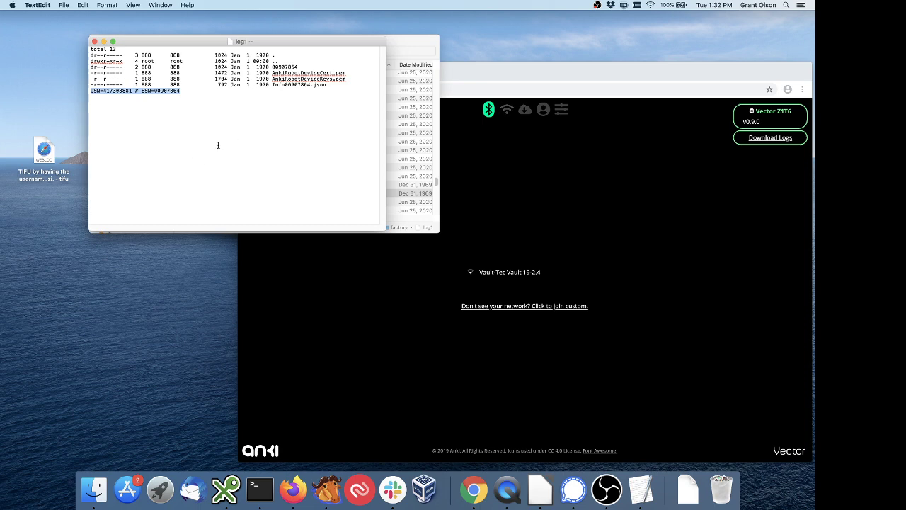
{"action": "mouse_move", "coordinate": [264, 183]}
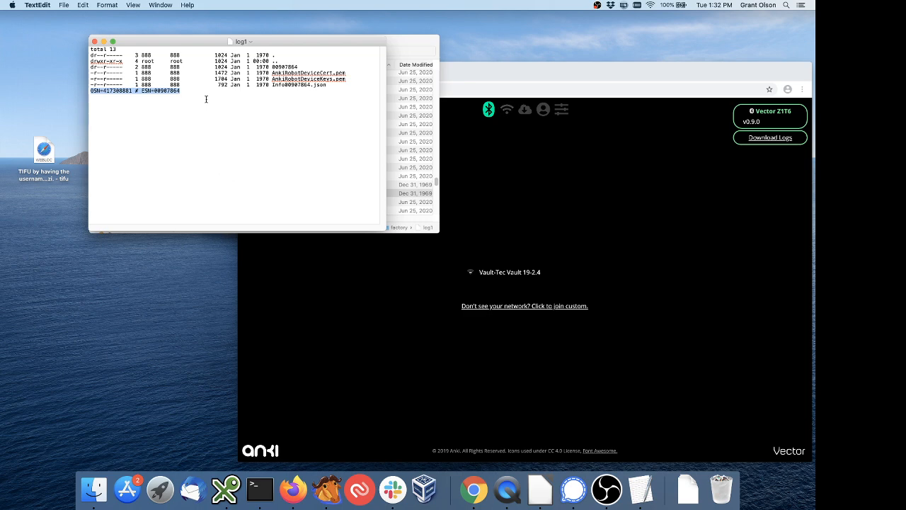
{"action": "mouse_move", "coordinate": [249, 196]}
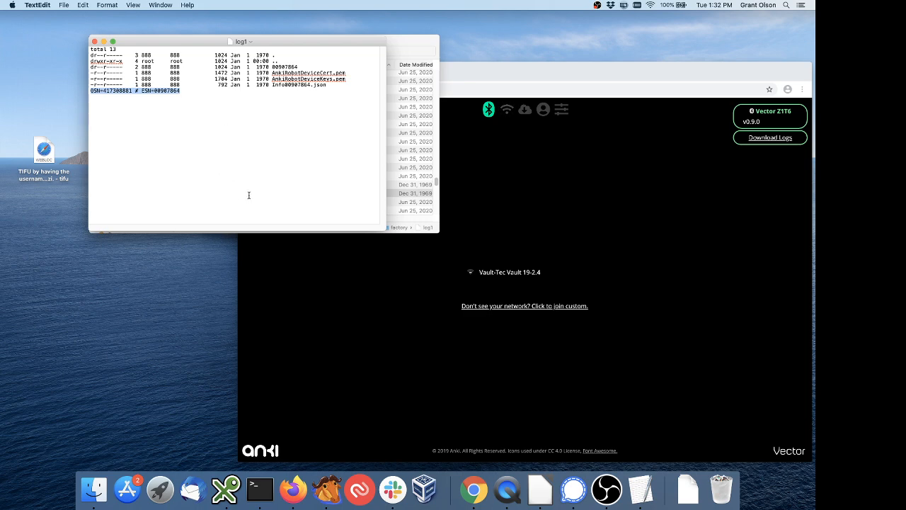
{"action": "mouse_move", "coordinate": [246, 182]}
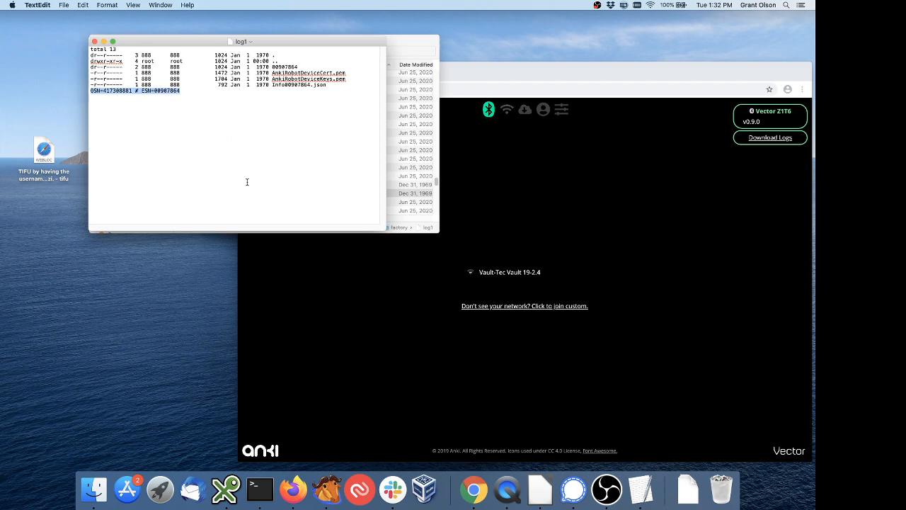
{"action": "mouse_move", "coordinate": [279, 205]}
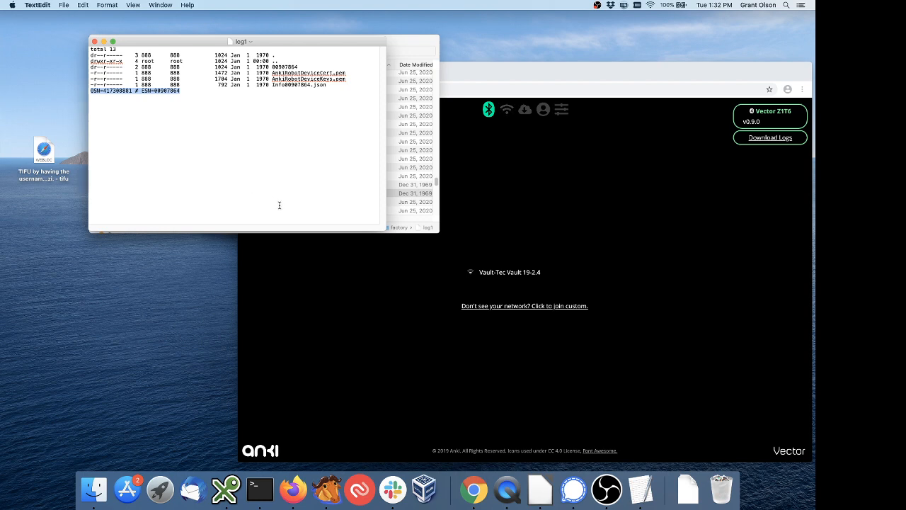
{"action": "mouse_move", "coordinate": [285, 207]}
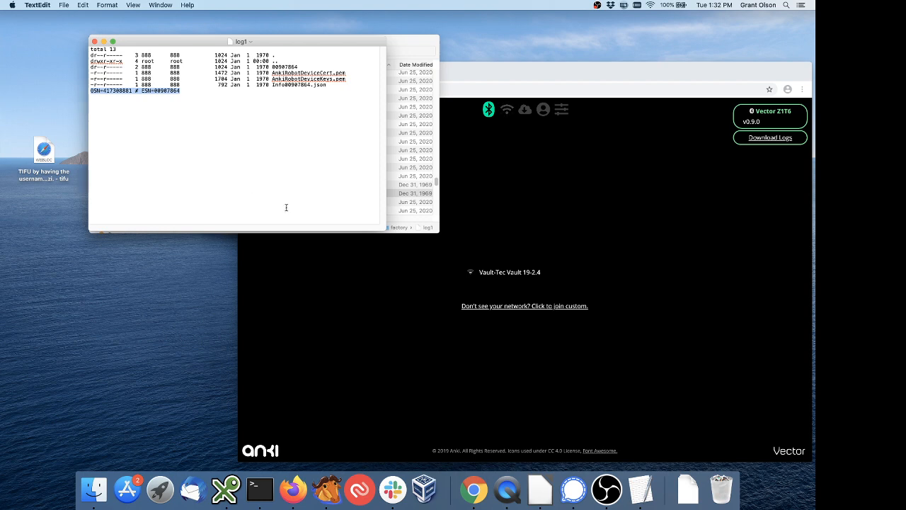
{"action": "mouse_move", "coordinate": [368, 197]}
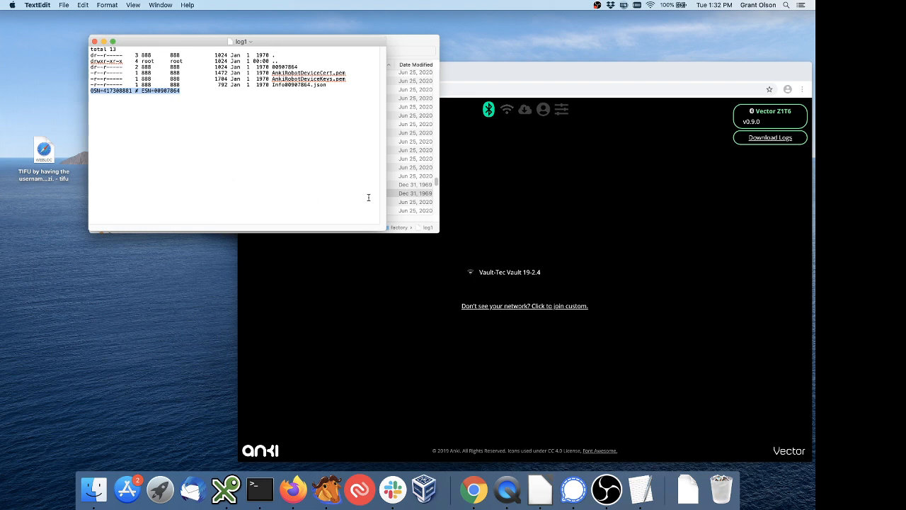